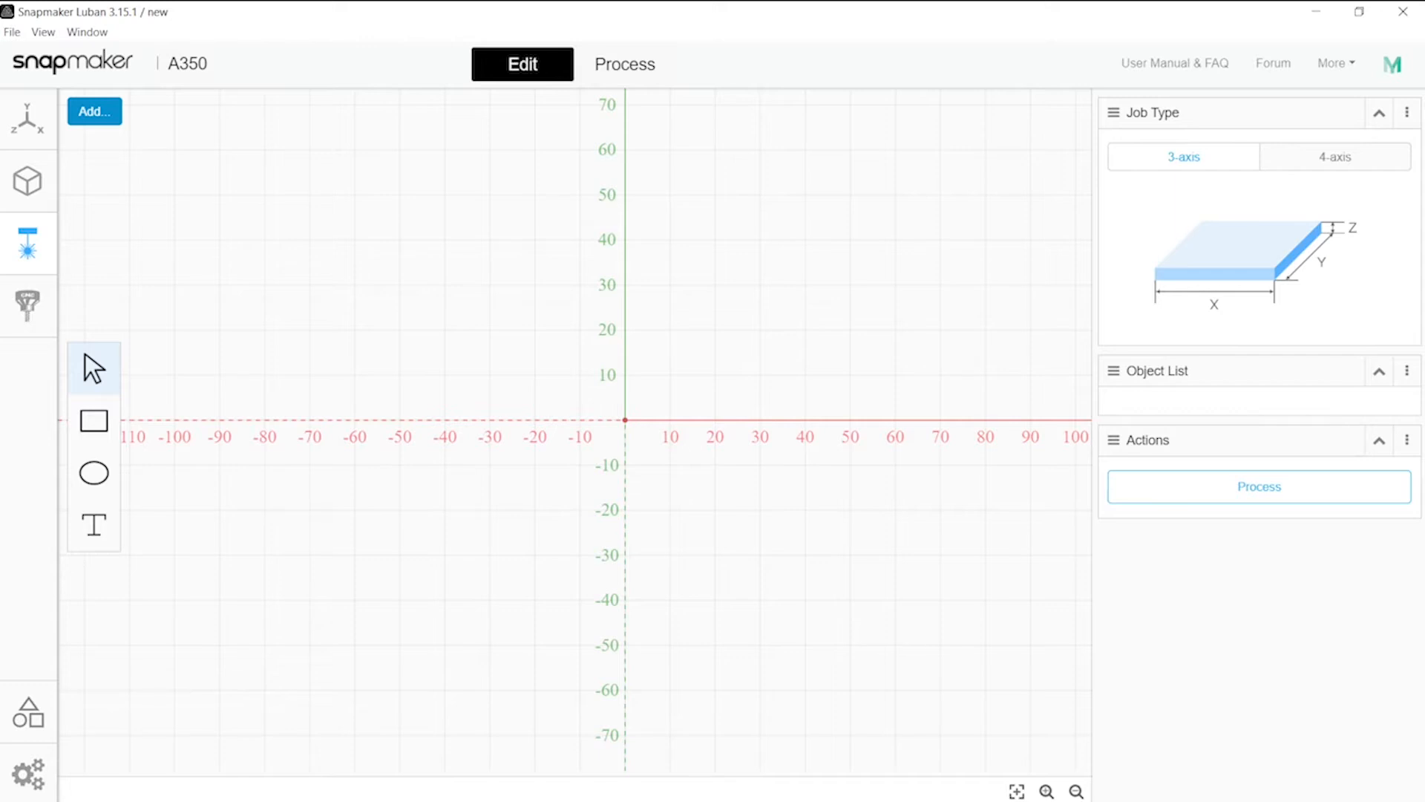
# Switch the laser job to 4-axis, keeping a 75 mm length and 40 mm diameter
pyautogui.click(1335, 156)
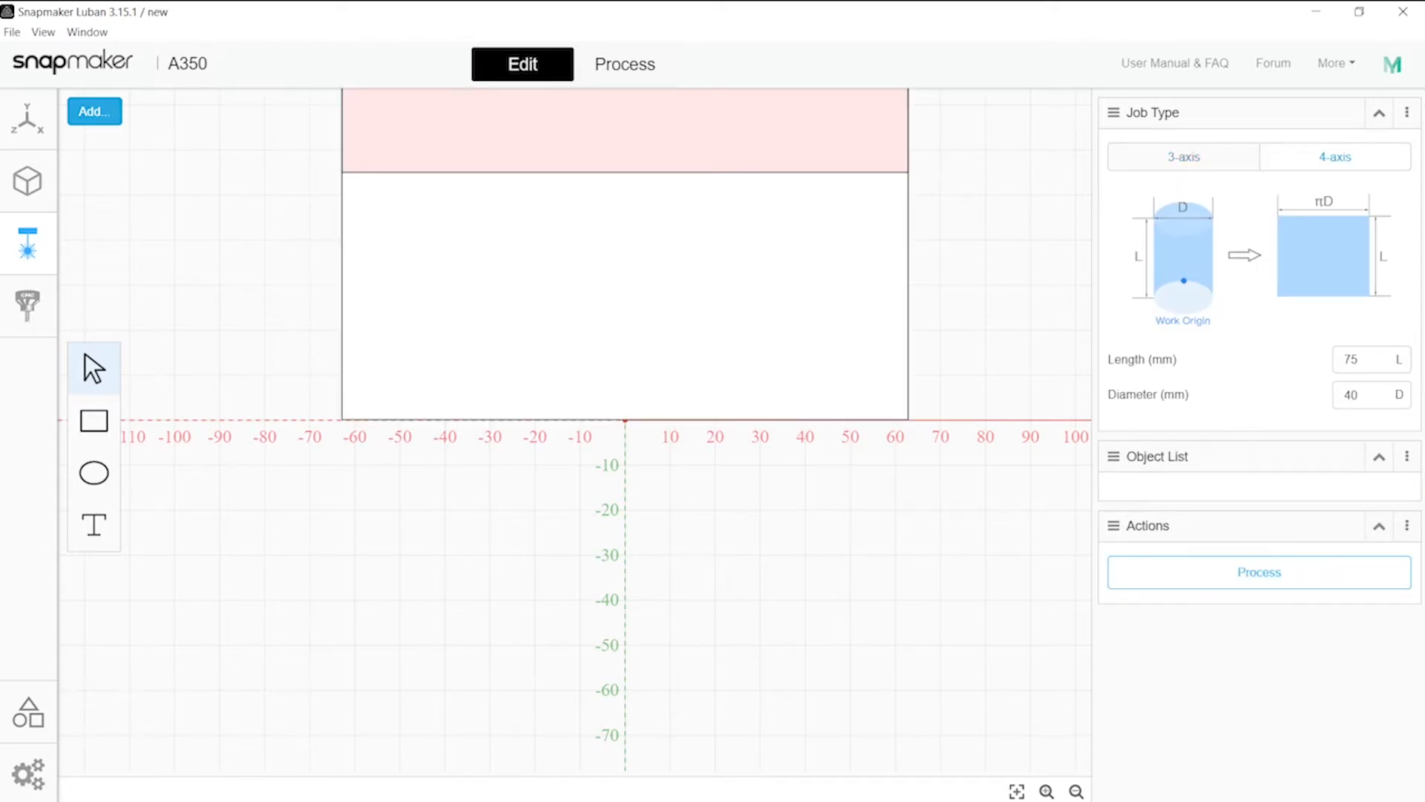
pyautogui.click(1367, 359)
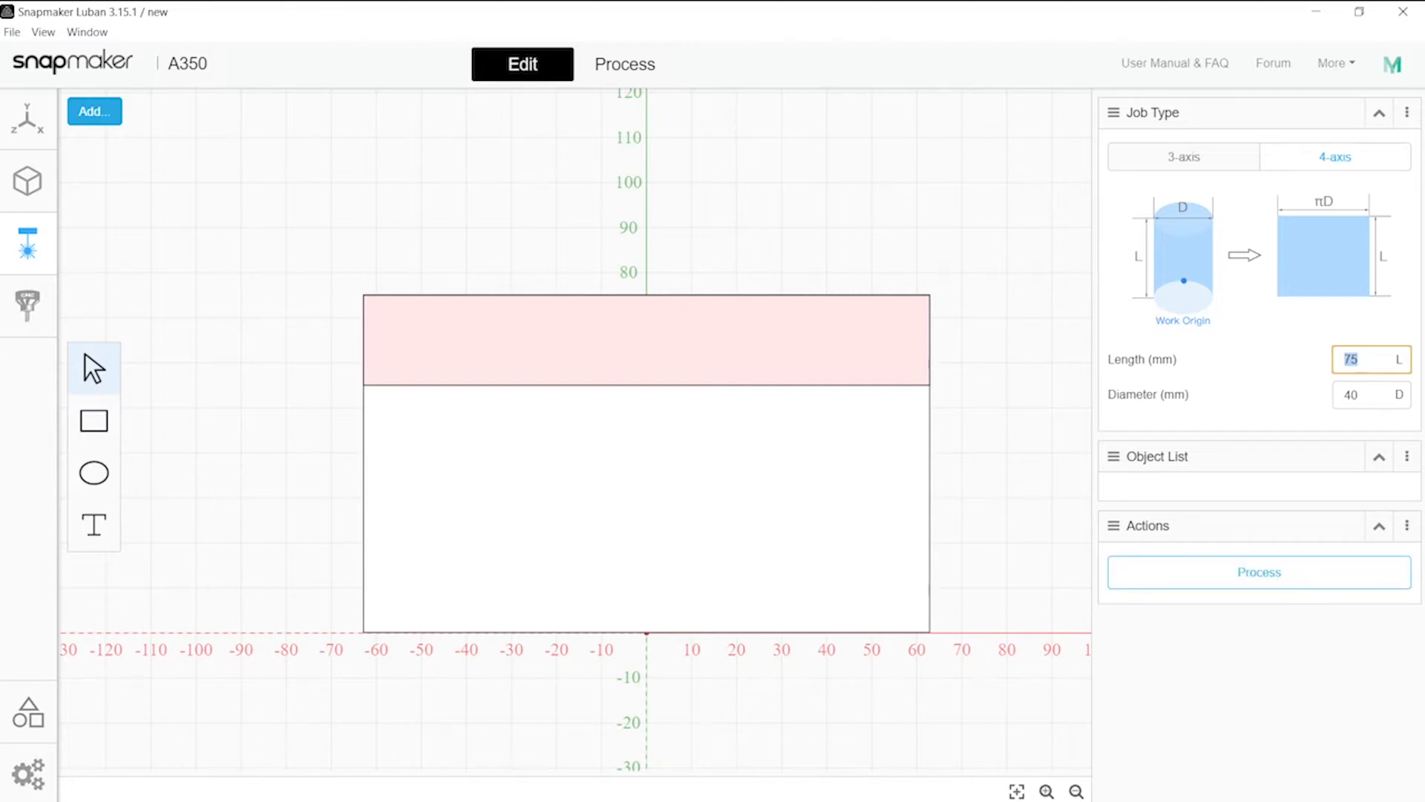
# Import happy-family.jpg and drag it onto the lower-left of the cylinder surface
pyautogui.click(551, 435)
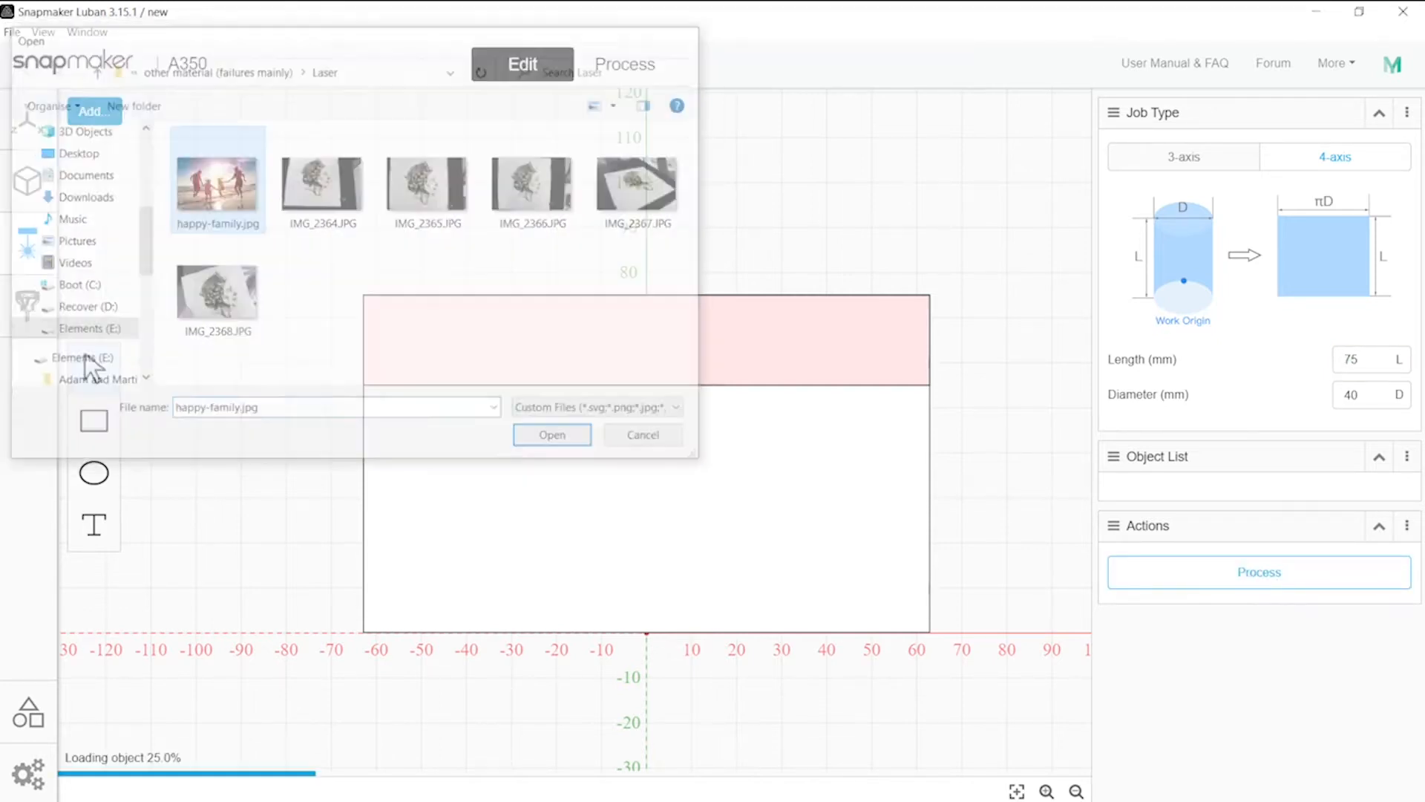
pyautogui.click(551, 434)
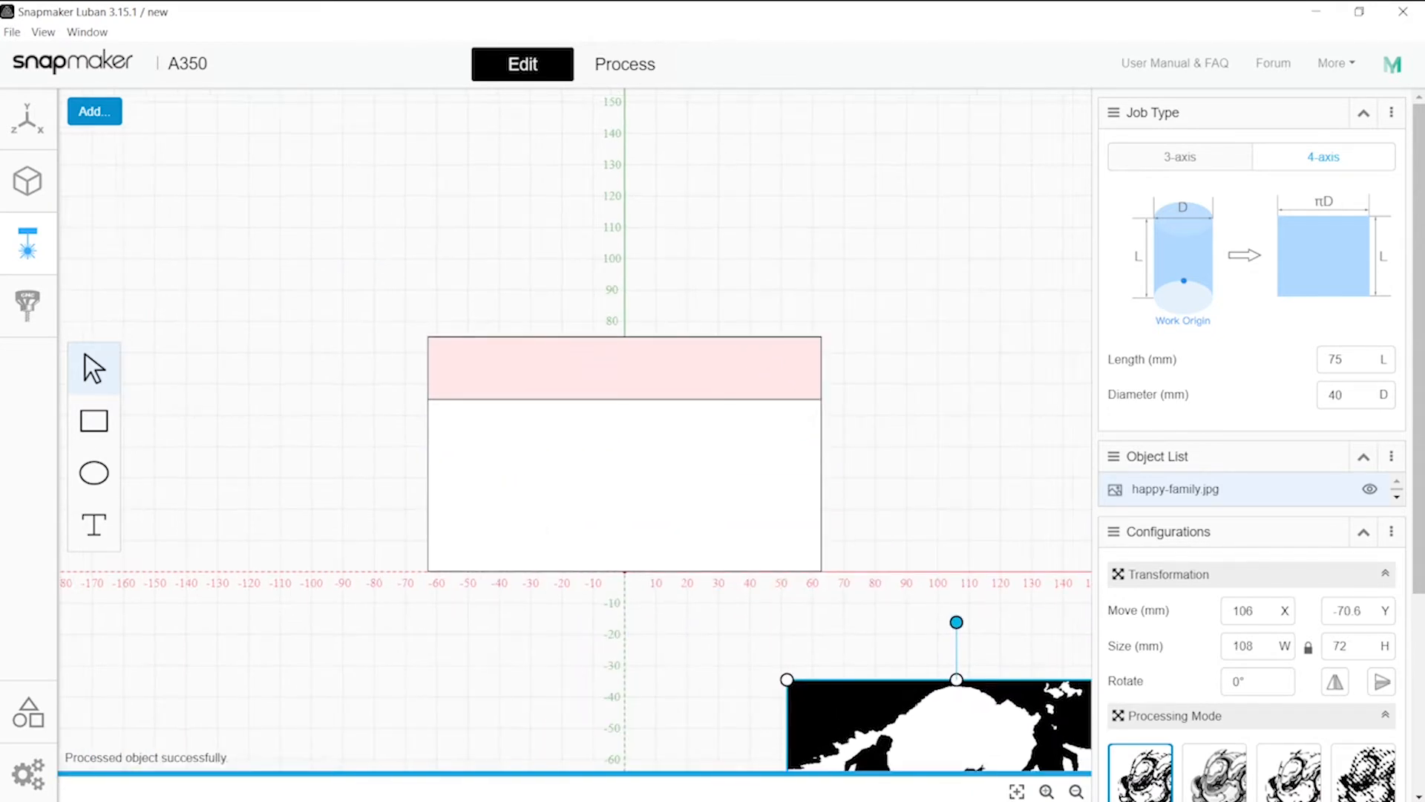
pyautogui.moveTo(936, 722); pyautogui.dragTo(605, 463)
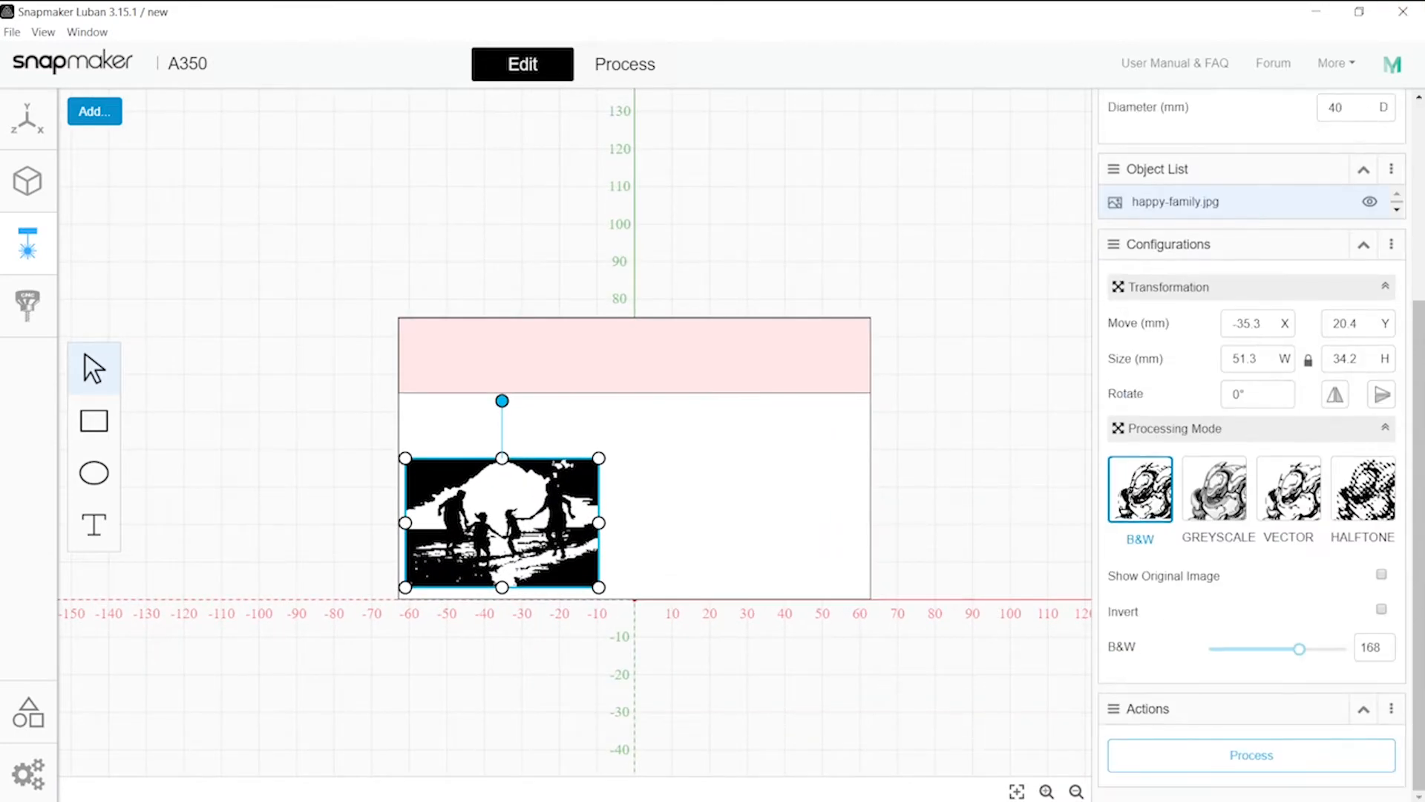
# Add a text object reading 'Thanks for watching!' and place it at the bottom right
pyautogui.click(93, 526)
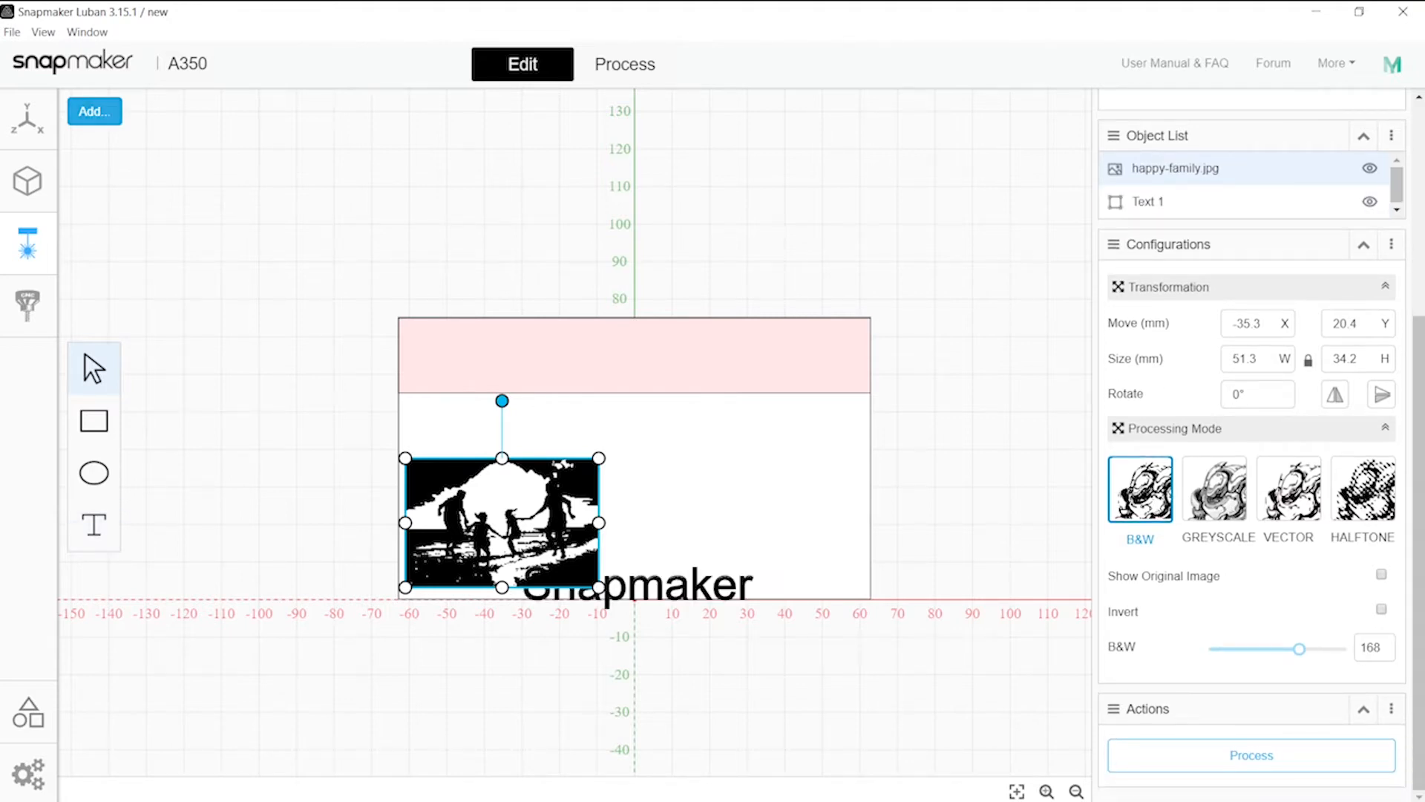
pyautogui.click(1214, 489)
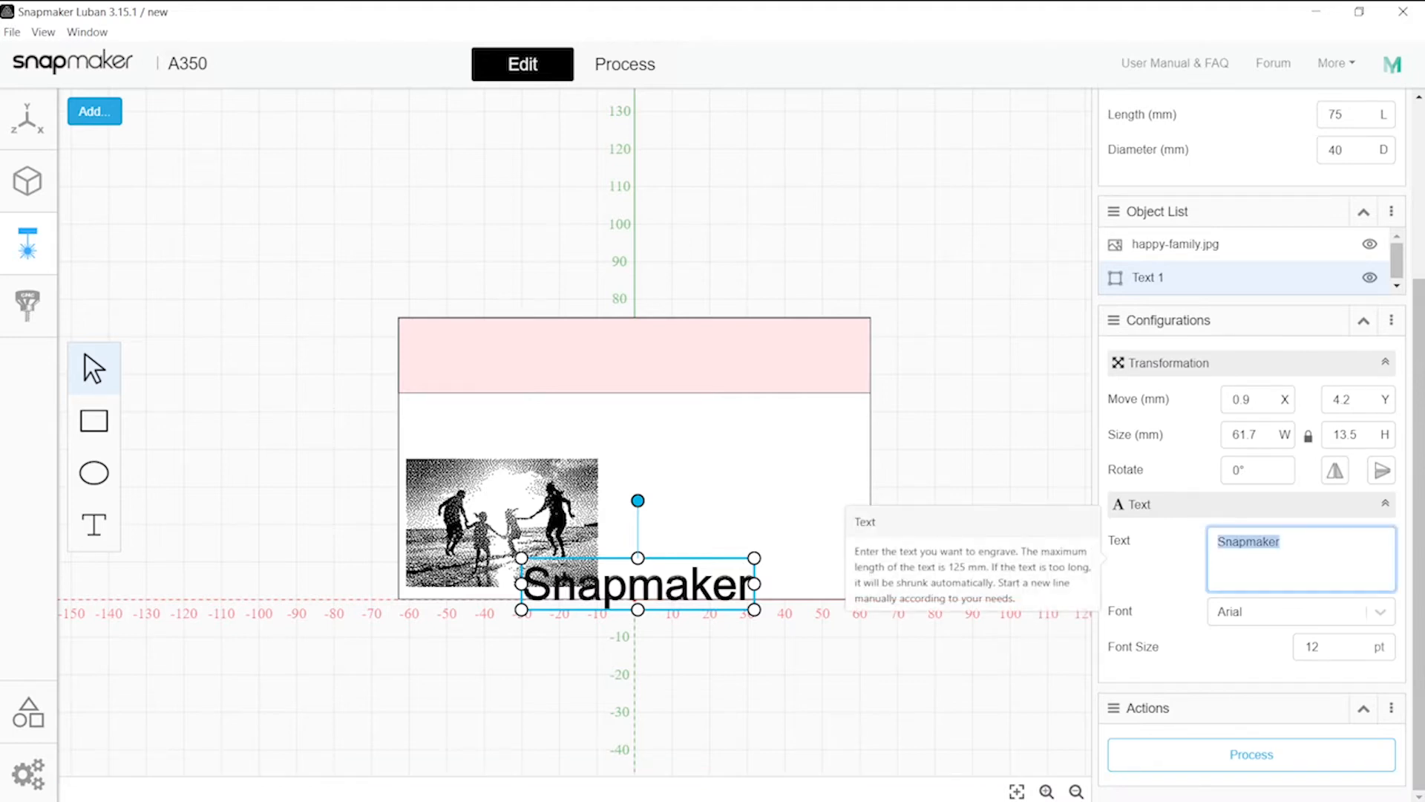
pyautogui.write('Thanks for watchi')
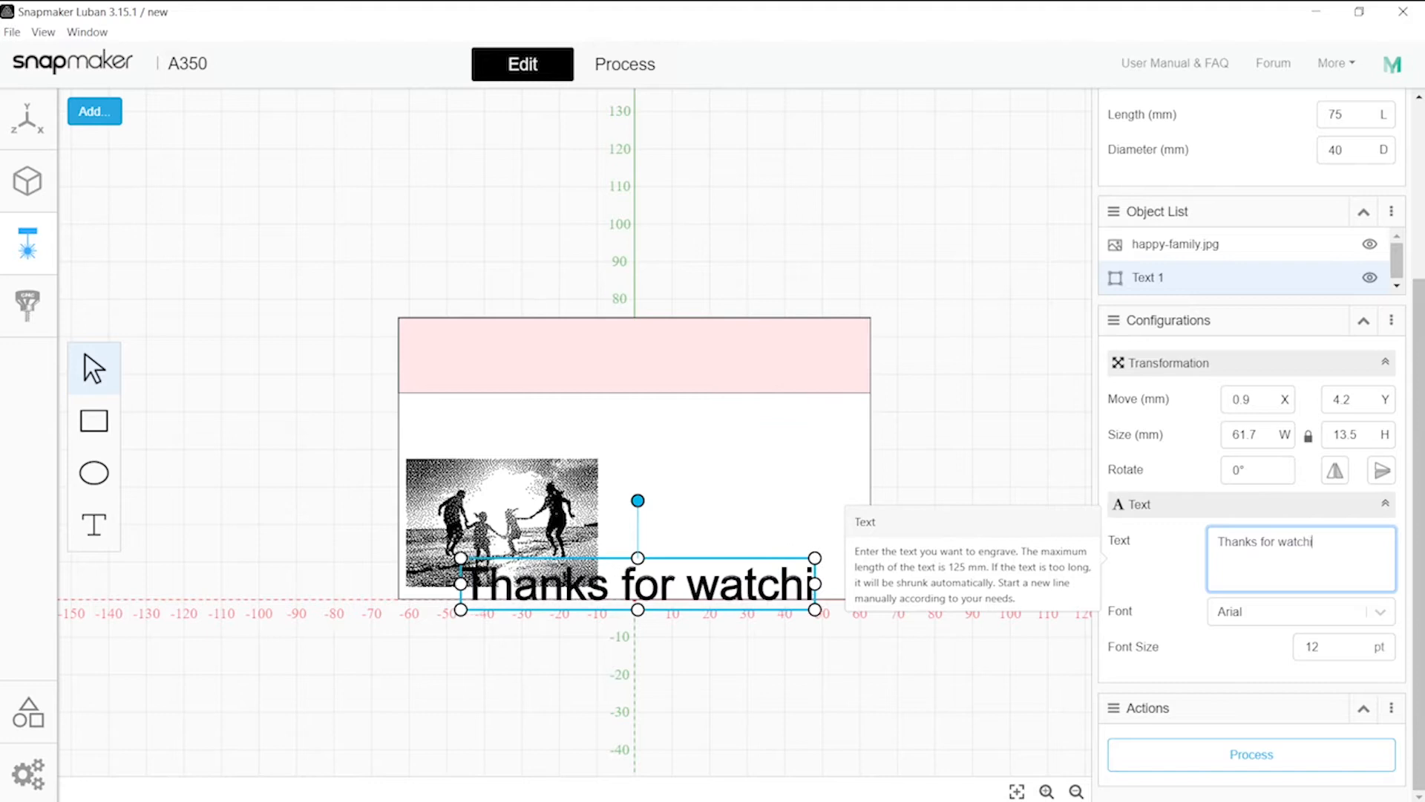
pyautogui.write('ng!')
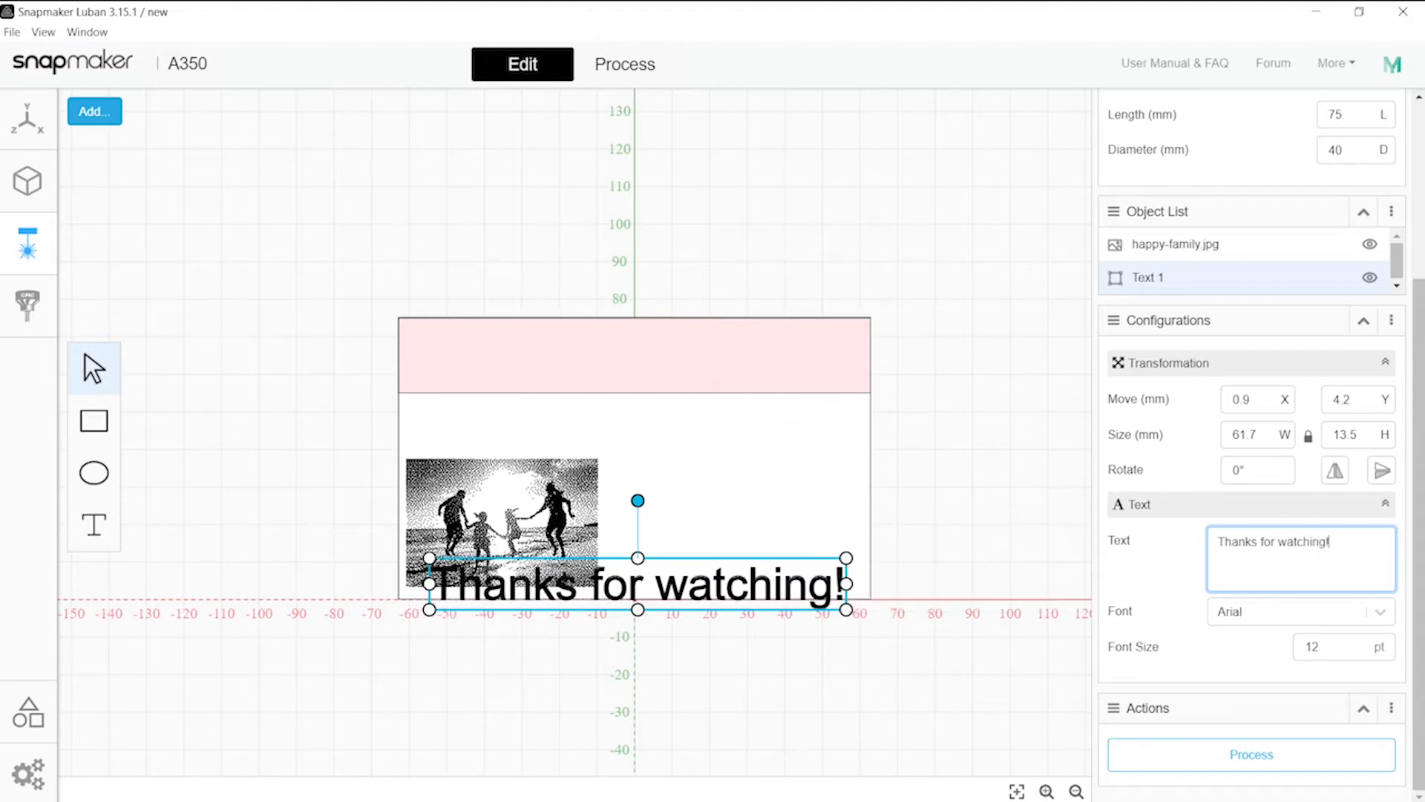
pyautogui.press('capslock')
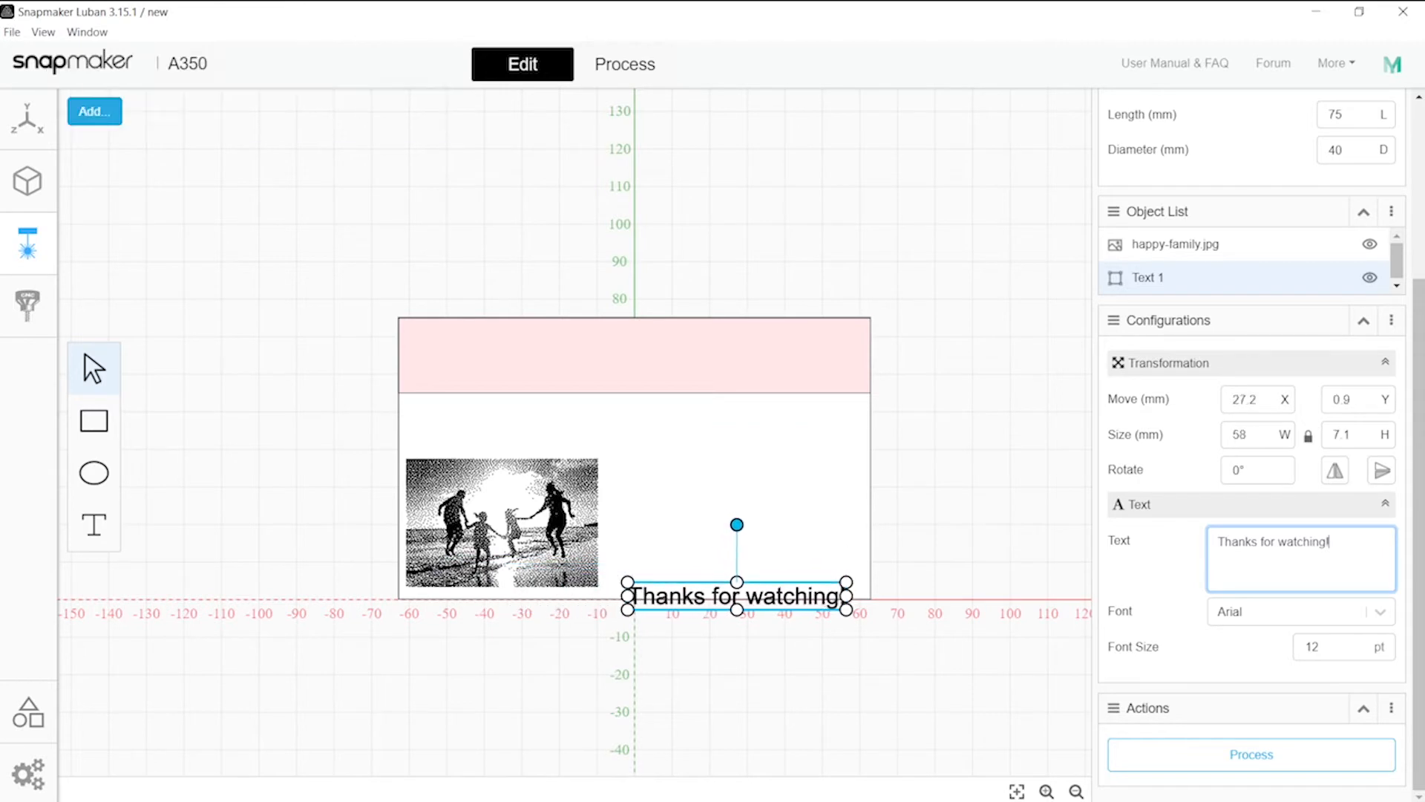
pyautogui.click(1250, 754)
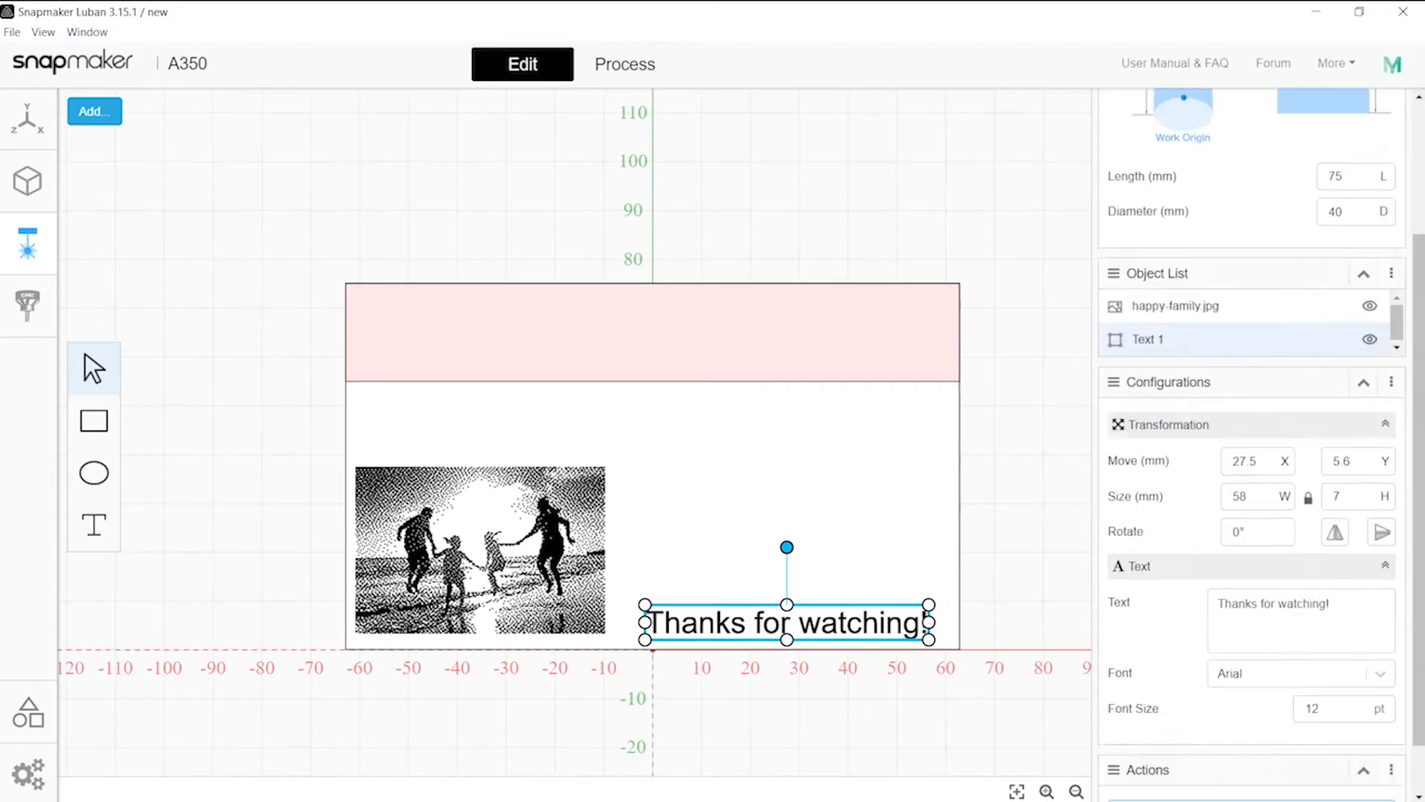
pyautogui.scroll(-3)
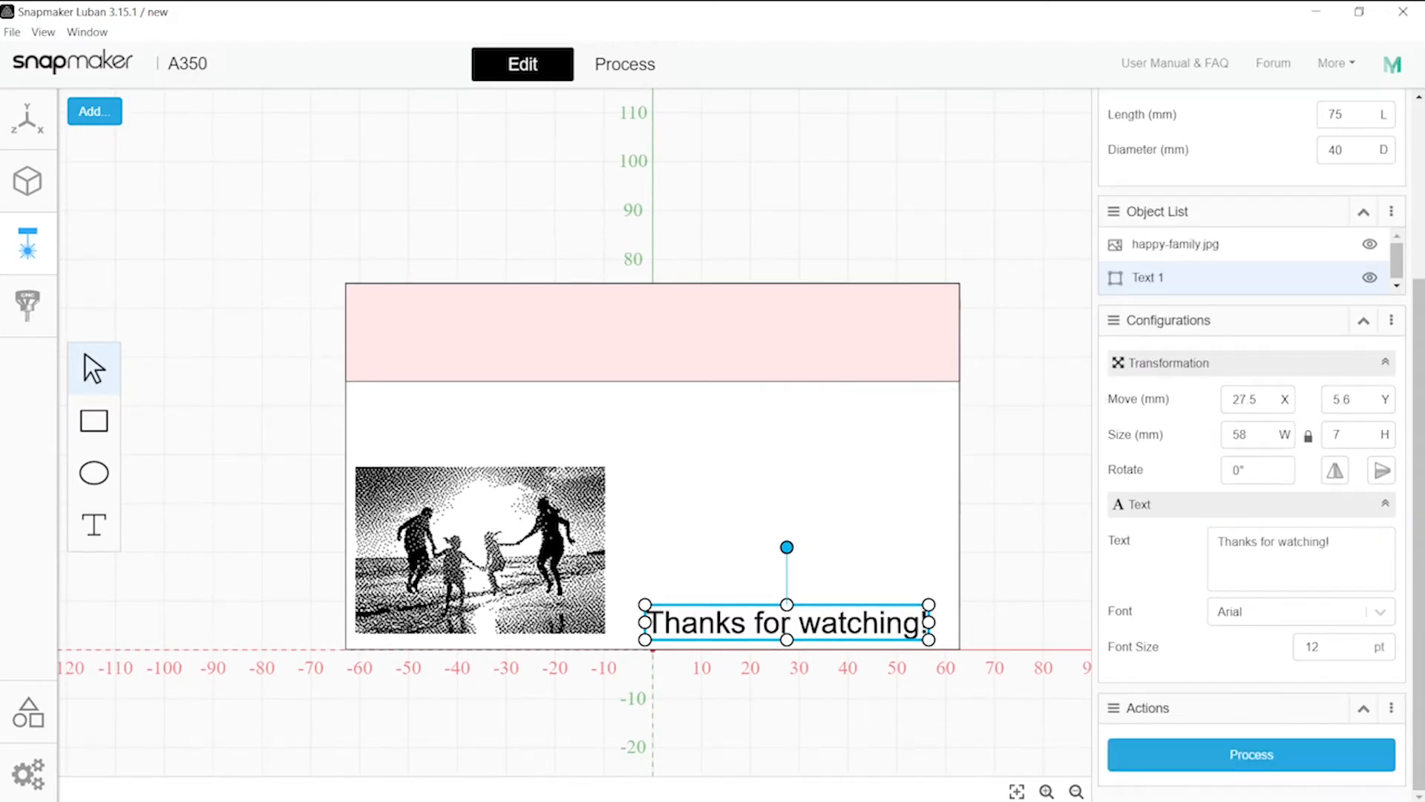
# Save Toolpath 3 for the caption and Toolpath 4 for the photo with vertical line direction
pyautogui.click(623, 64)
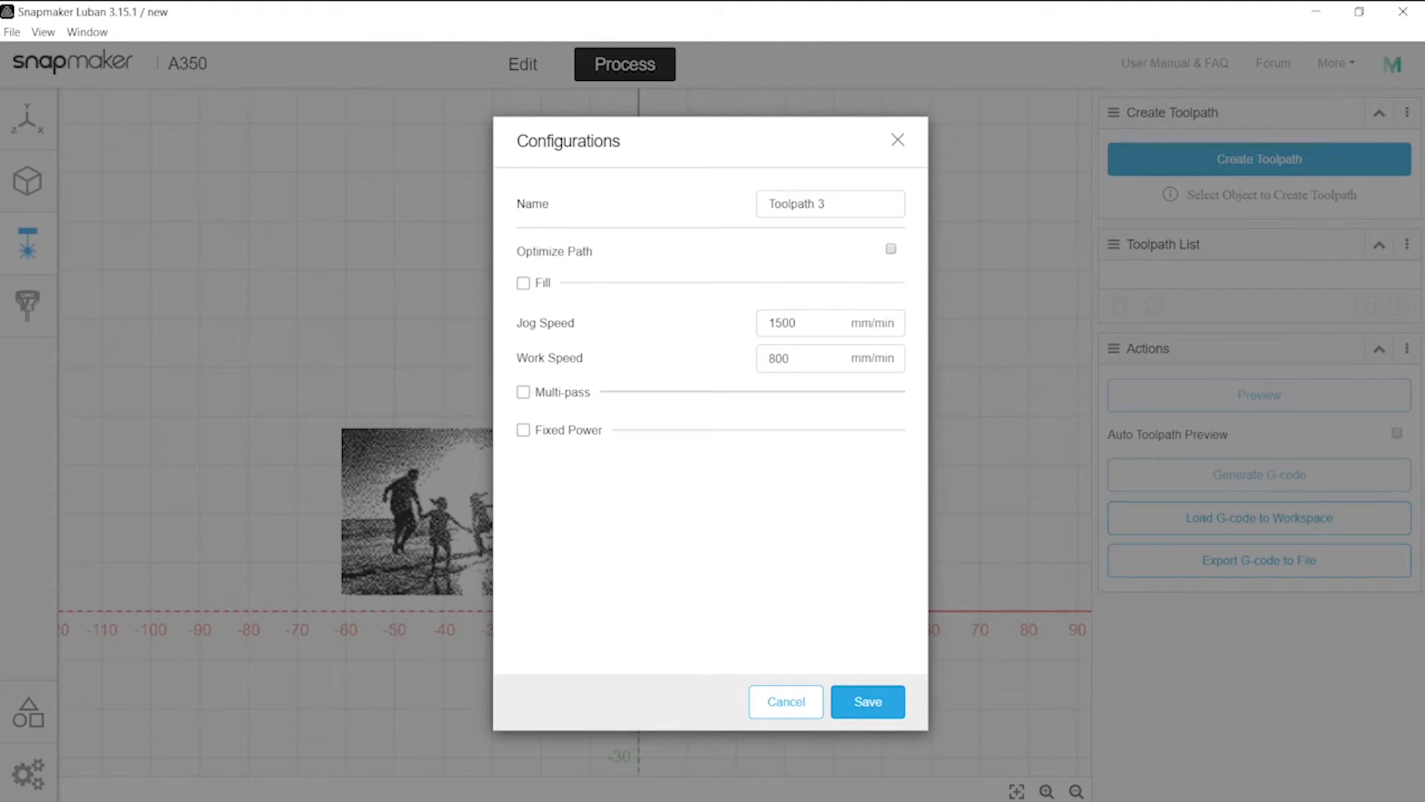
pyautogui.click(865, 701)
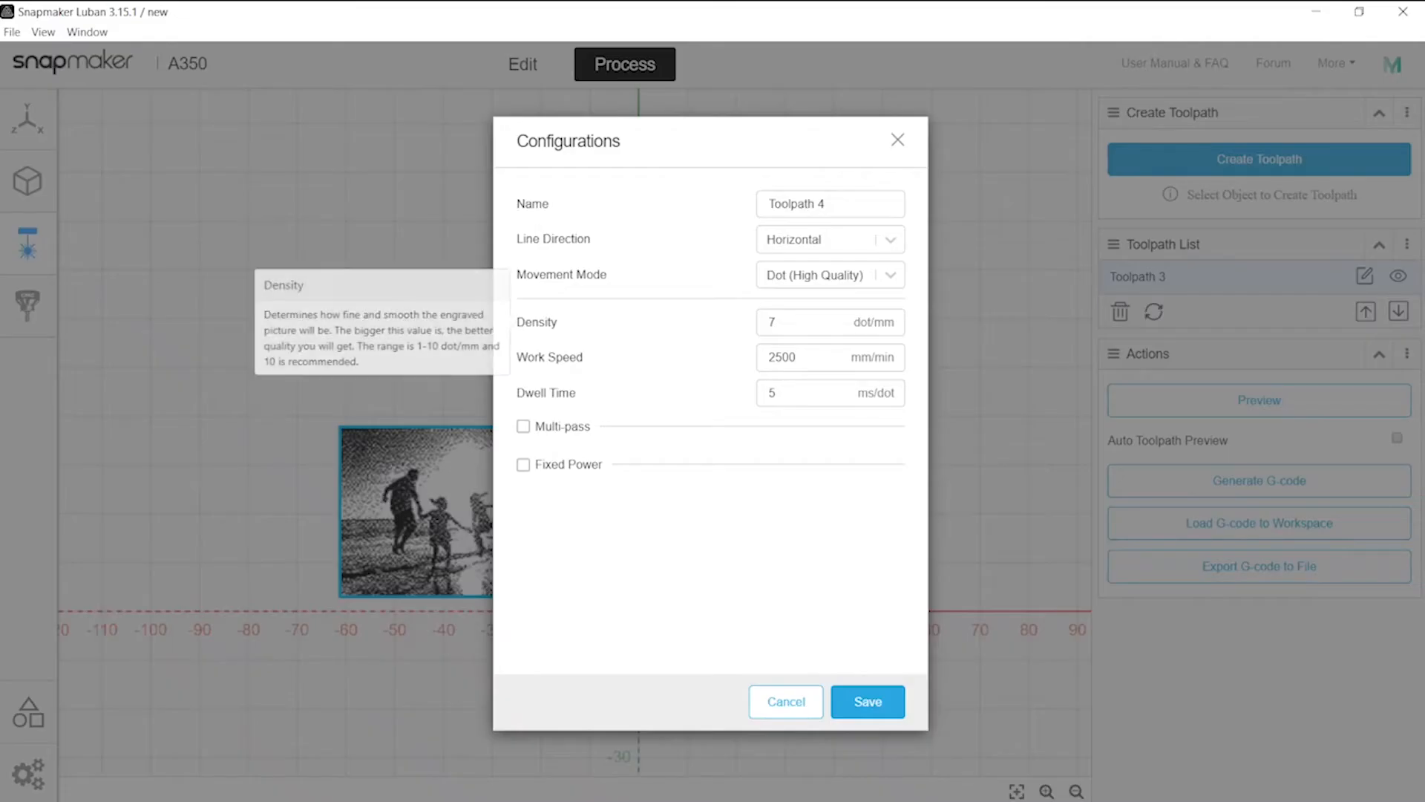
pyautogui.moveTo(552, 238)
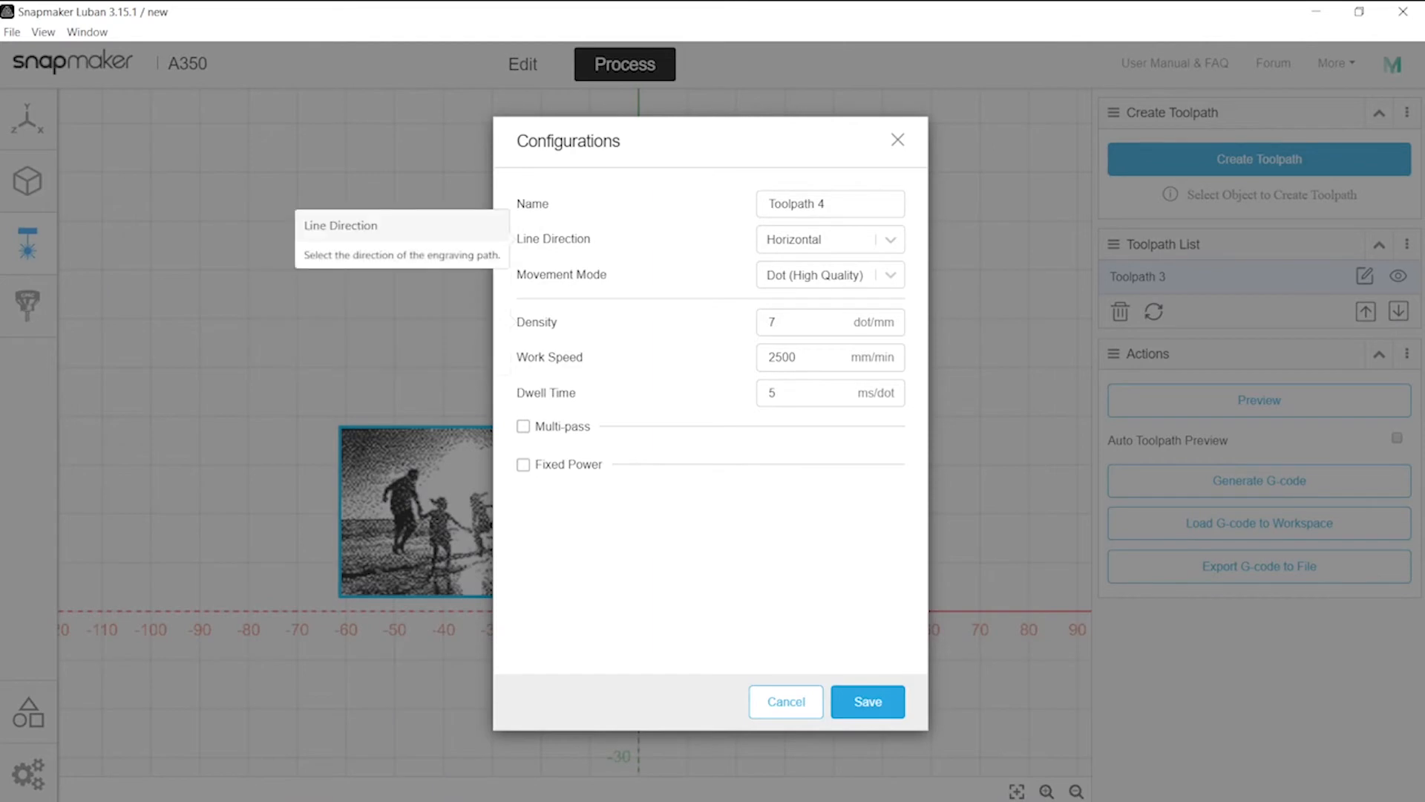
pyautogui.click(827, 239)
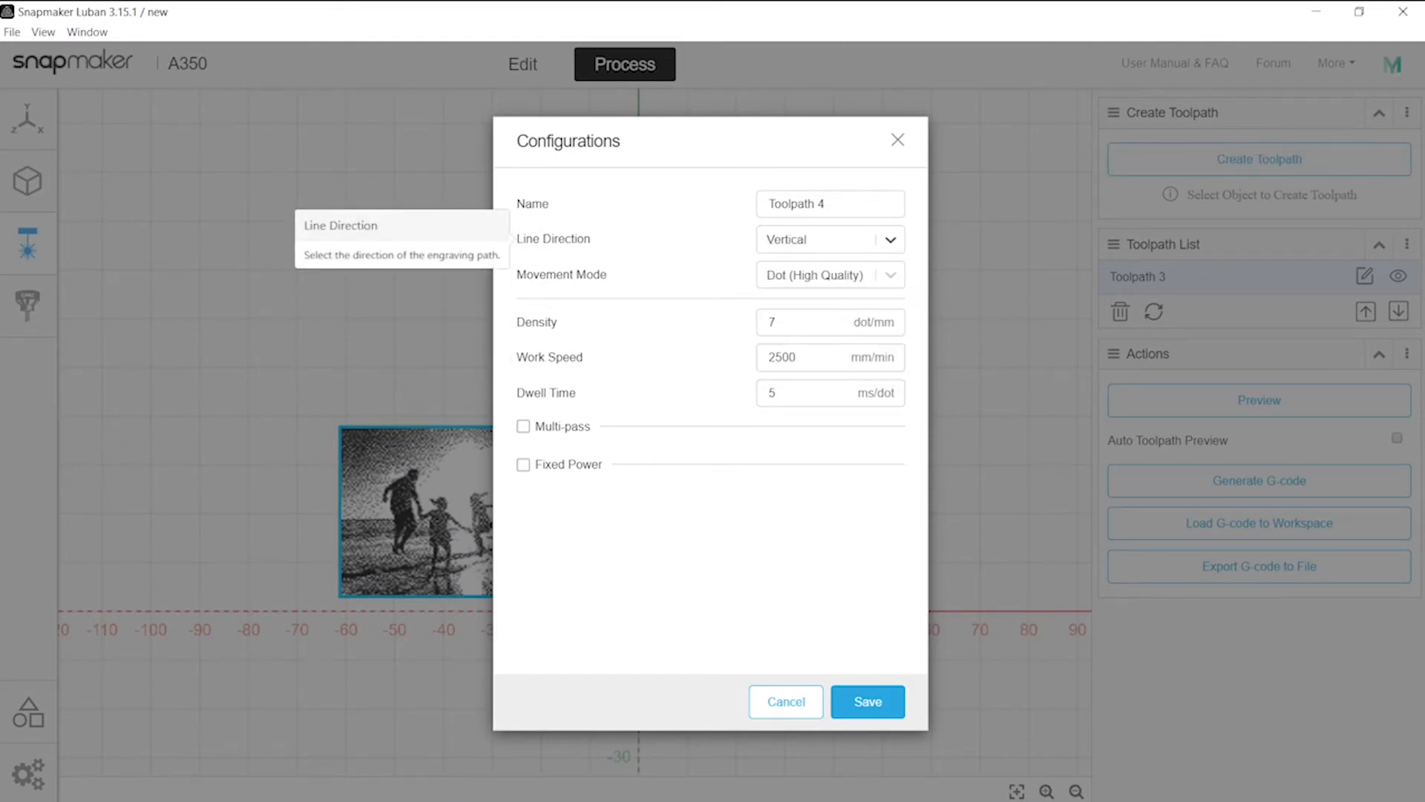
pyautogui.click(867, 701)
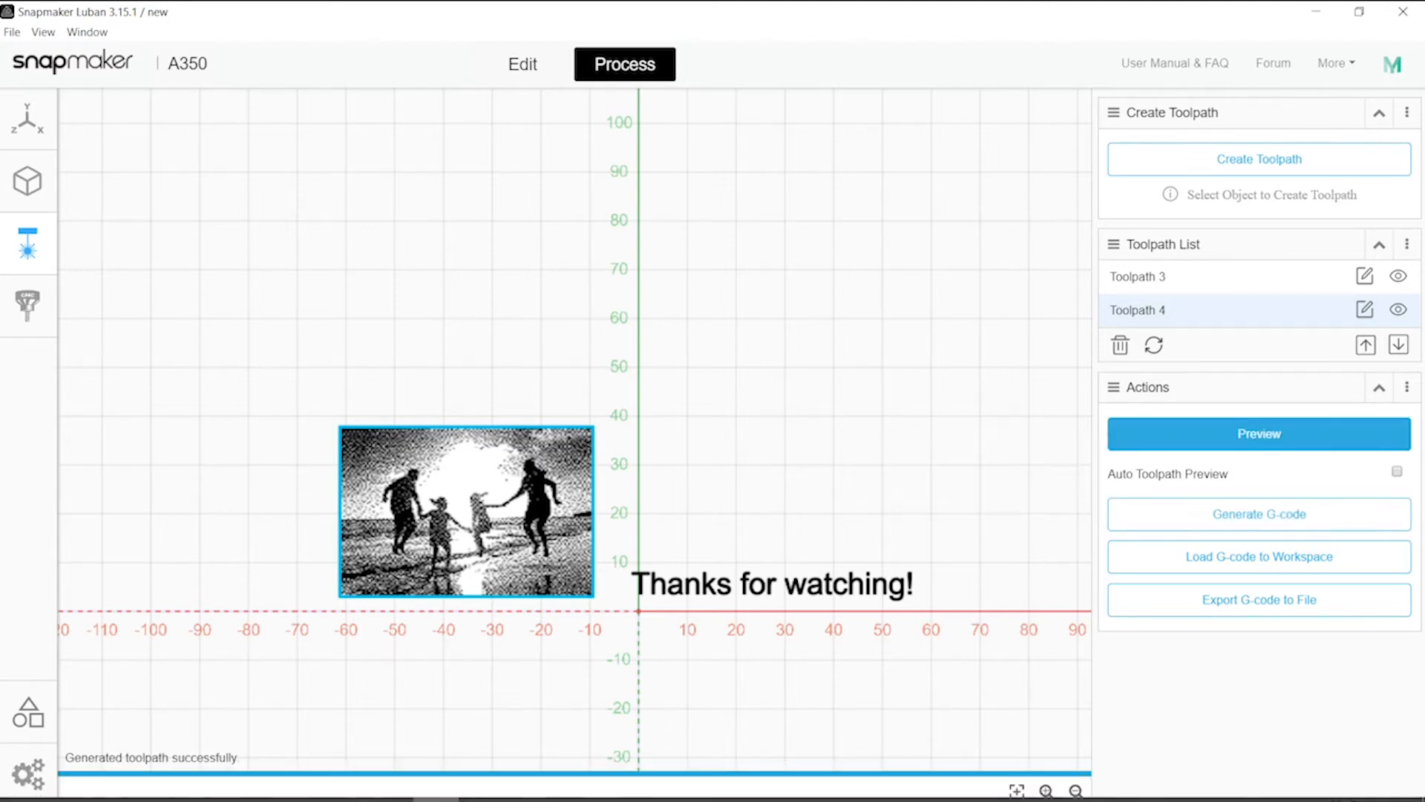
# Preview the laser toolpaths, generate the G-code and load it into the workspace
pyautogui.click(1258, 434)
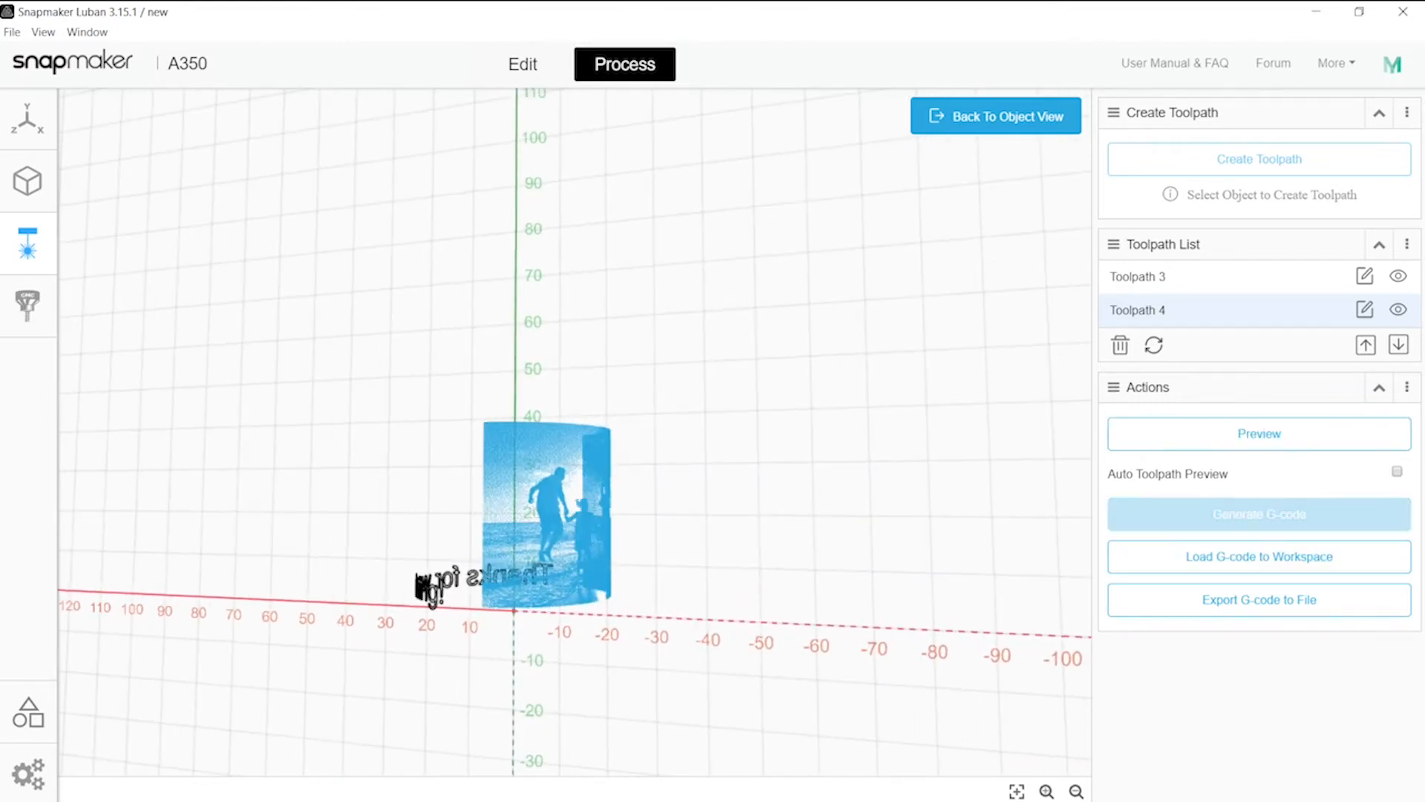
pyautogui.click(1258, 514)
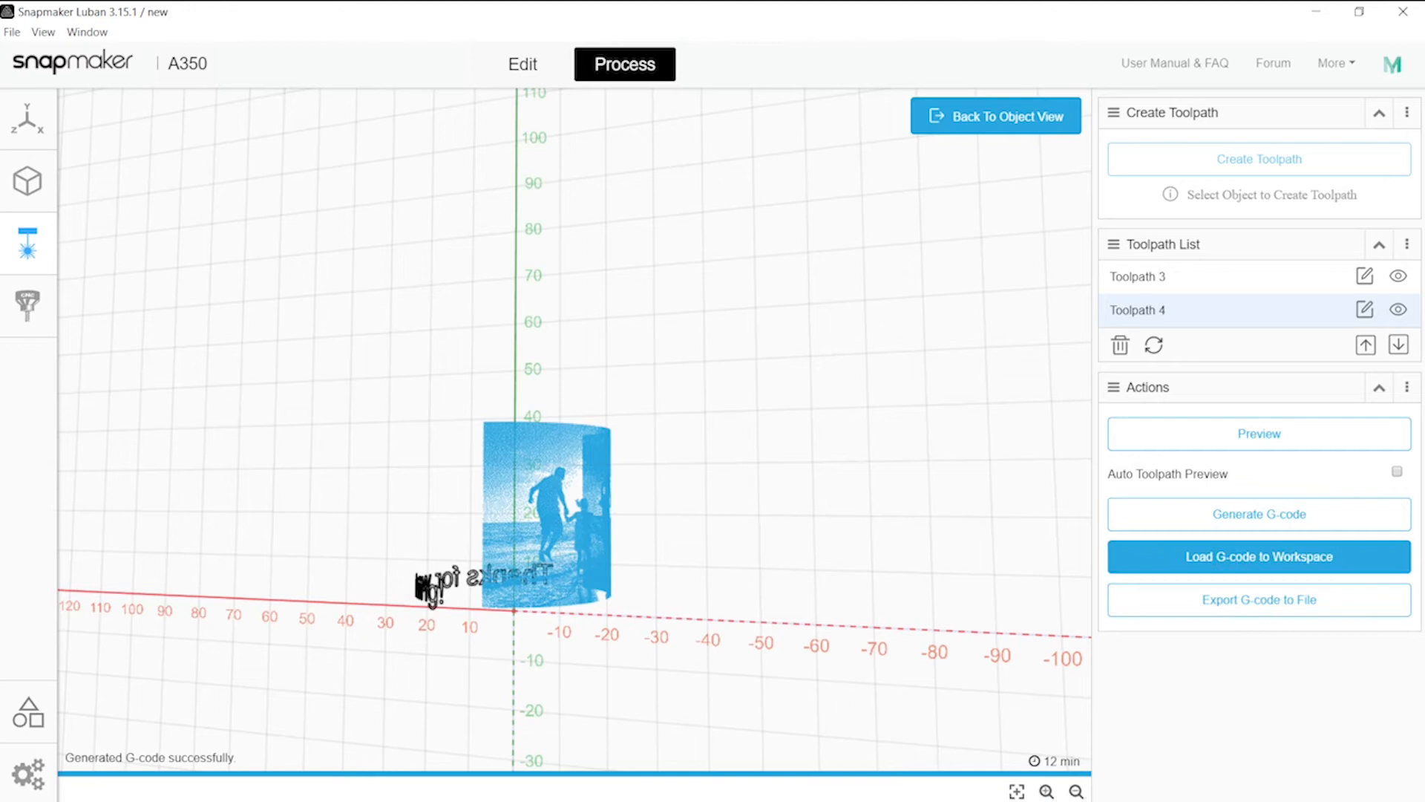
pyautogui.click(1258, 556)
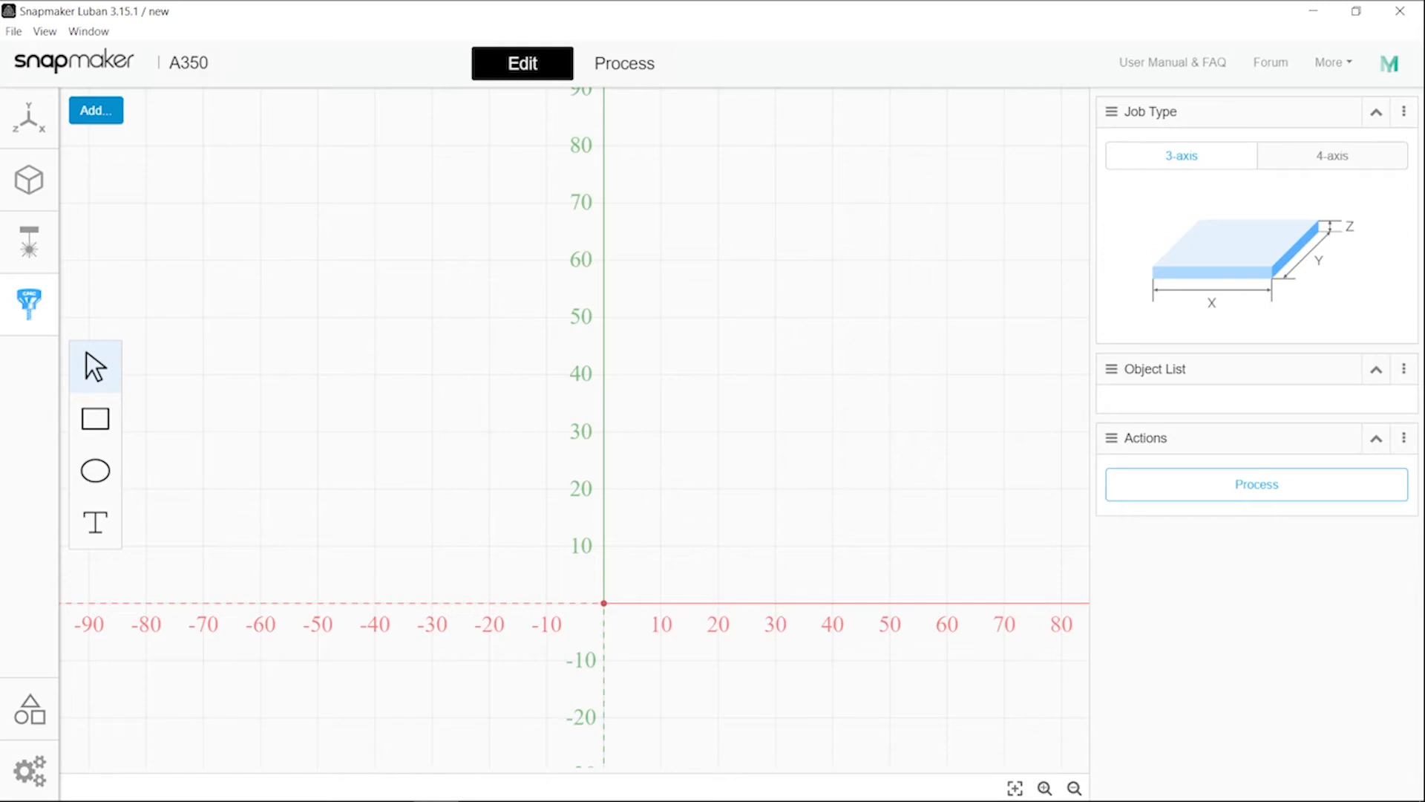
# Make the CNC job 4-axis, import Spiderman_Bust_v1.04.stl and set its X position to 0
pyautogui.click(1331, 155)
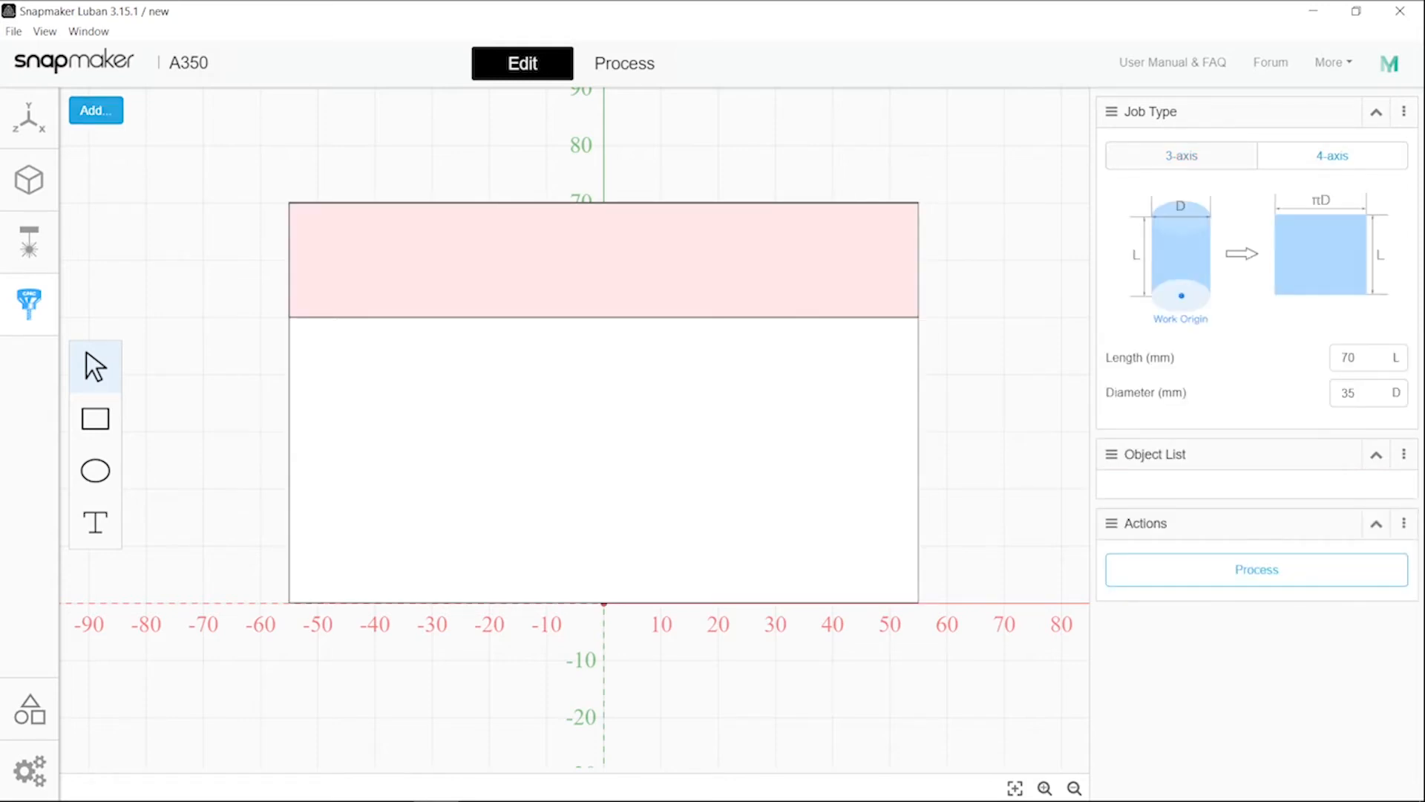
pyautogui.click(94, 110)
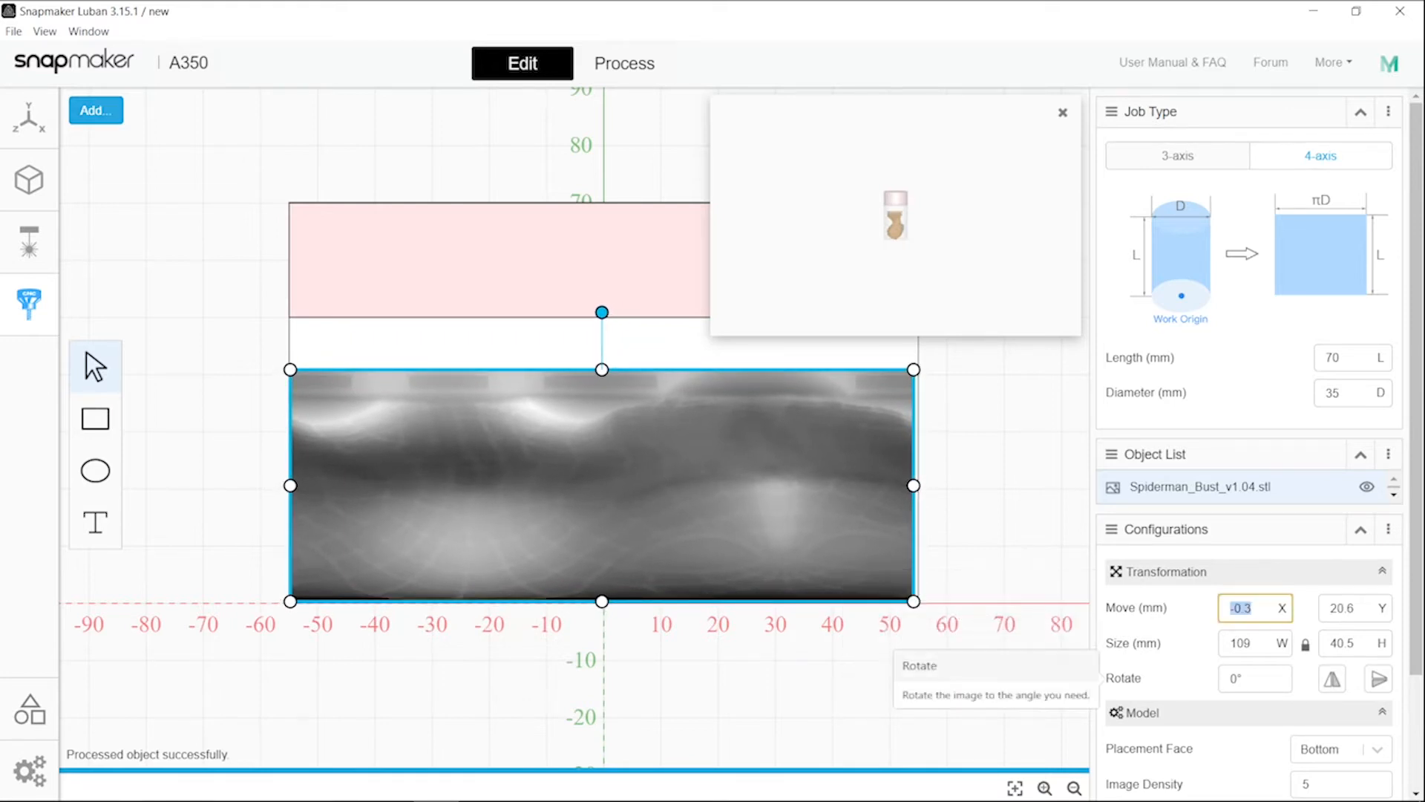
pyautogui.write('0')
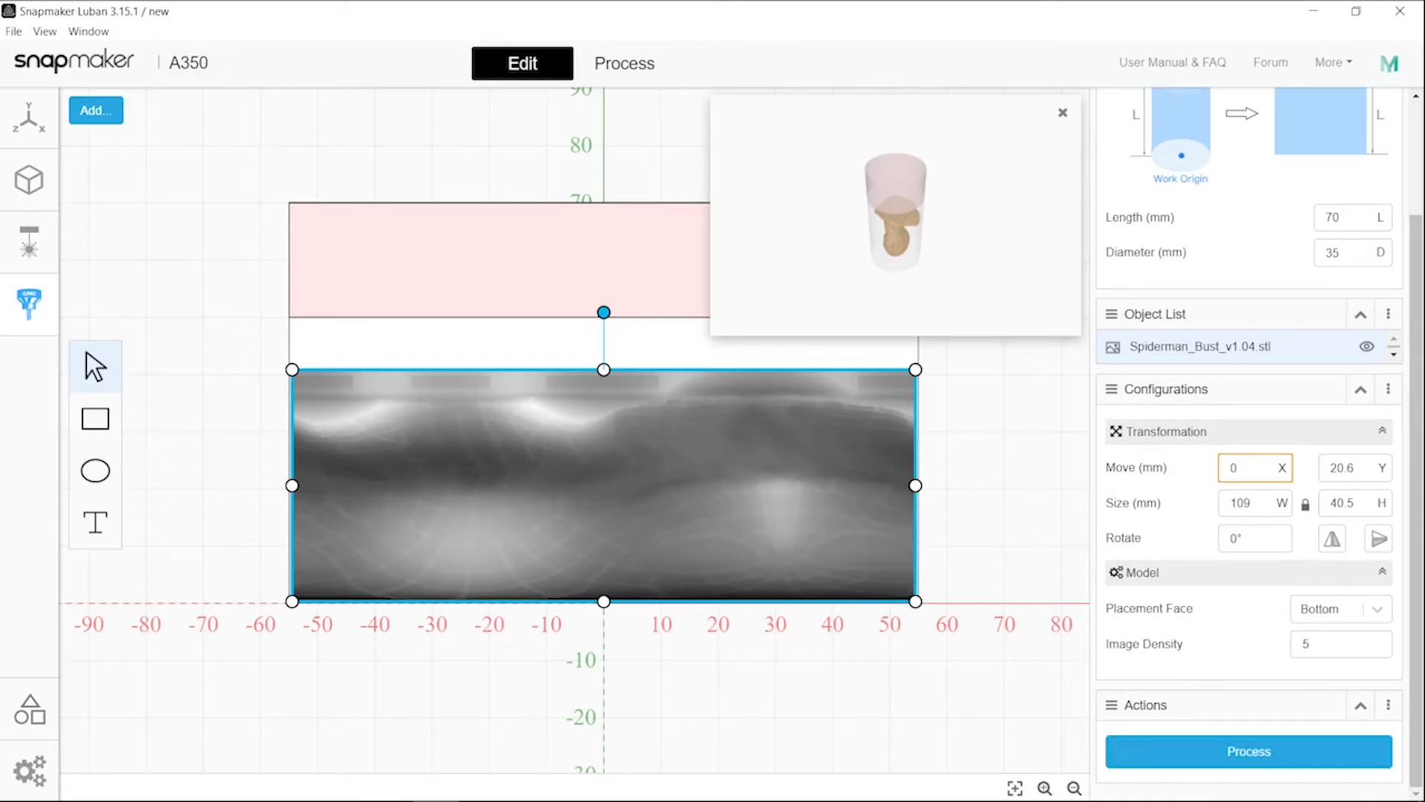
pyautogui.click(623, 64)
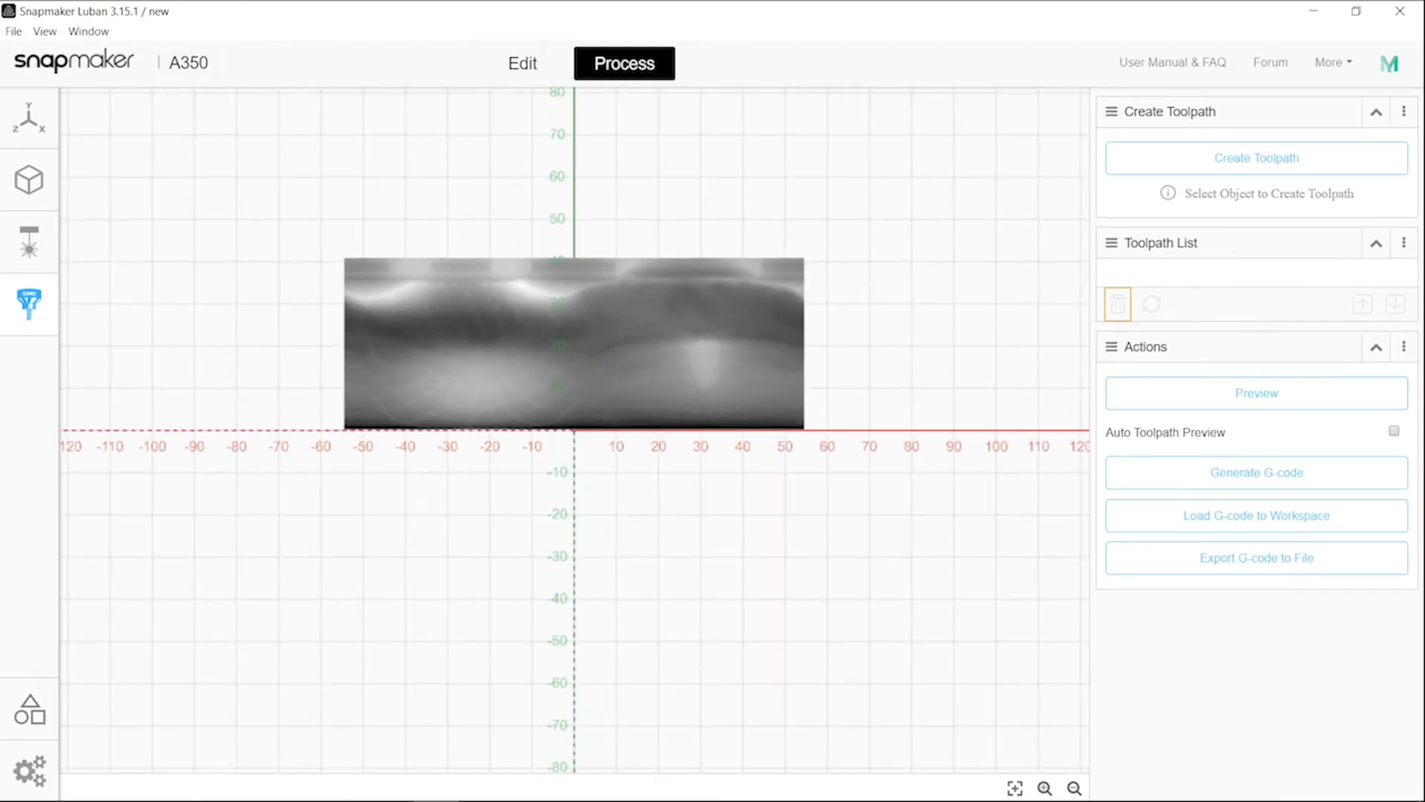
# Create Toolpath 7 with the 20° 3.175 mm straight groove V-bit and preview the carve
pyautogui.click(1255, 157)
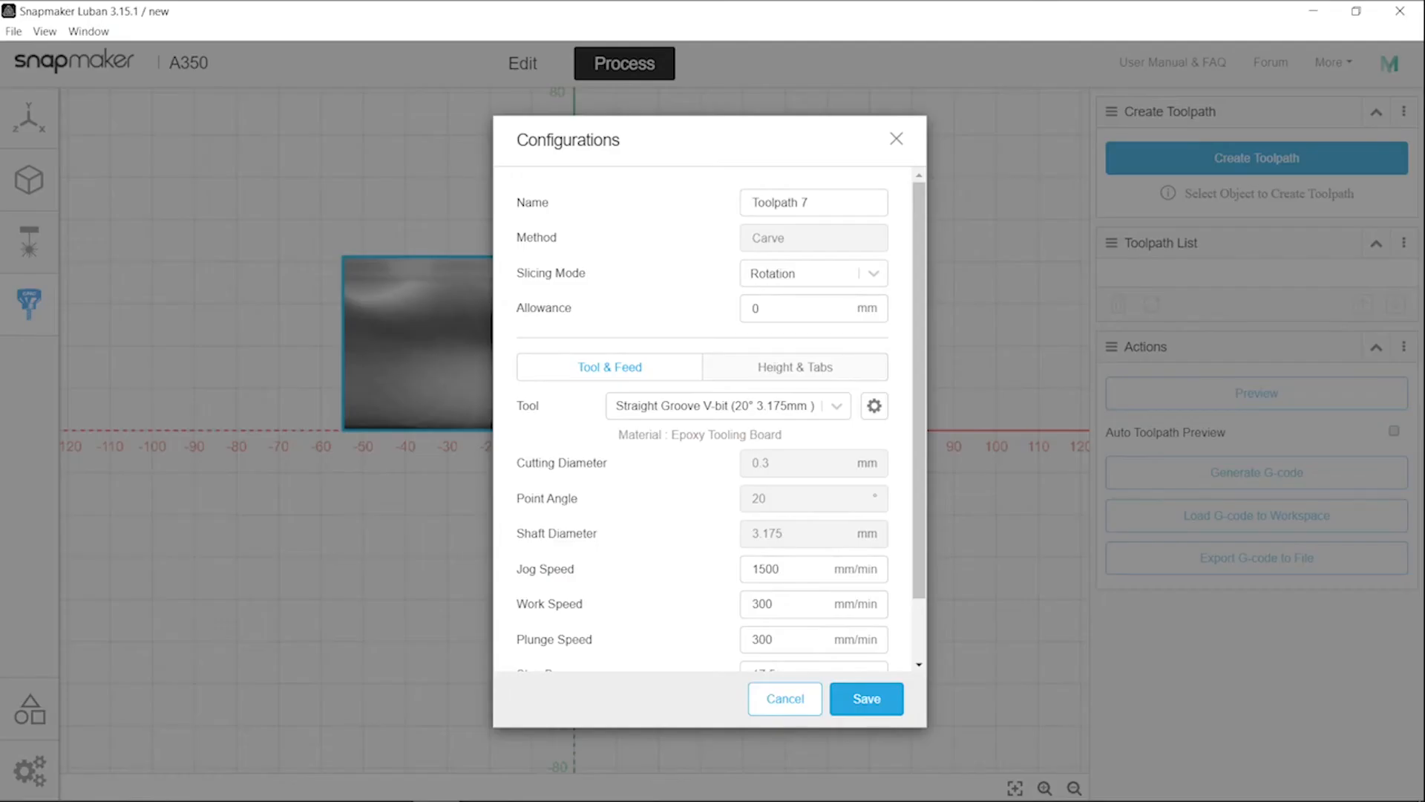
pyautogui.click(833, 405)
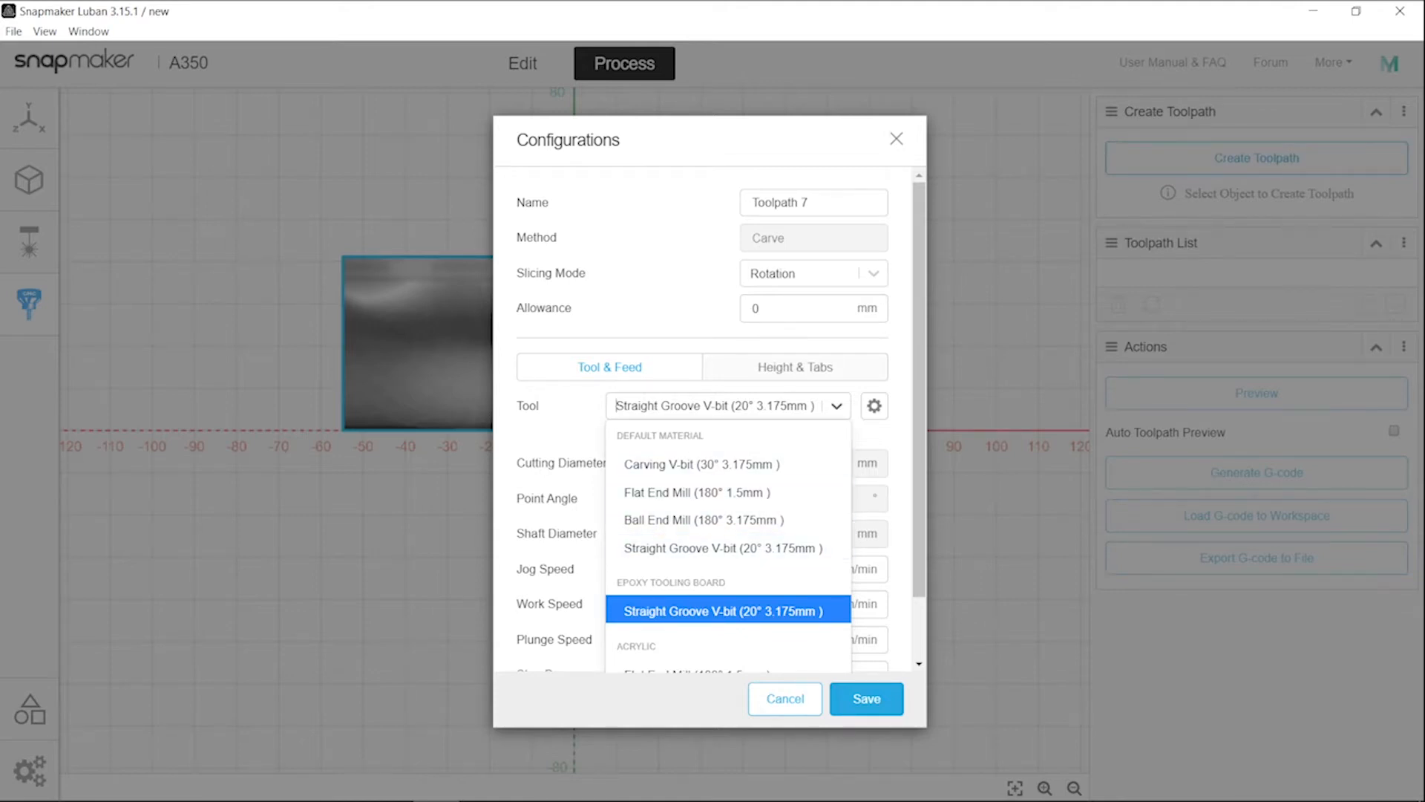
pyautogui.click(864, 697)
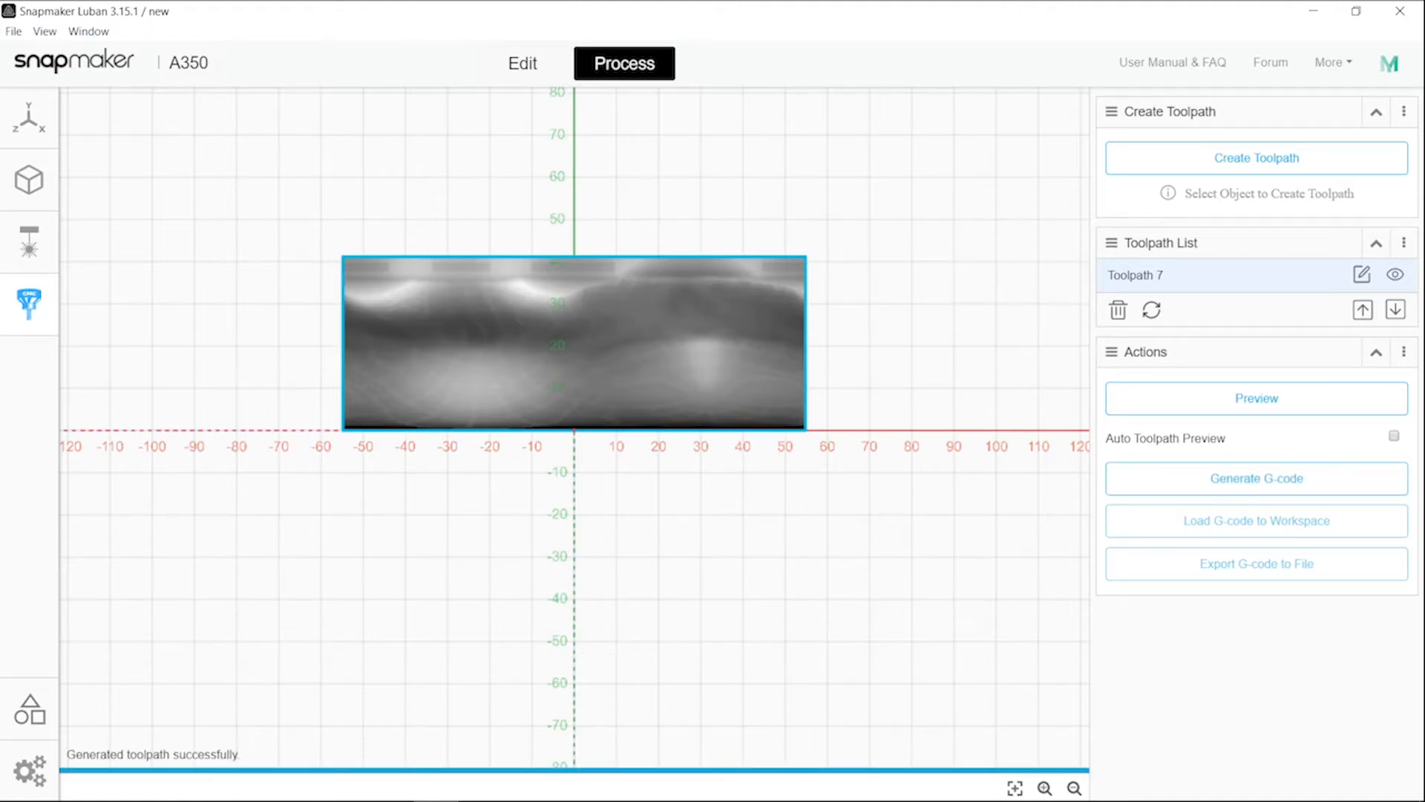
pyautogui.click(1255, 398)
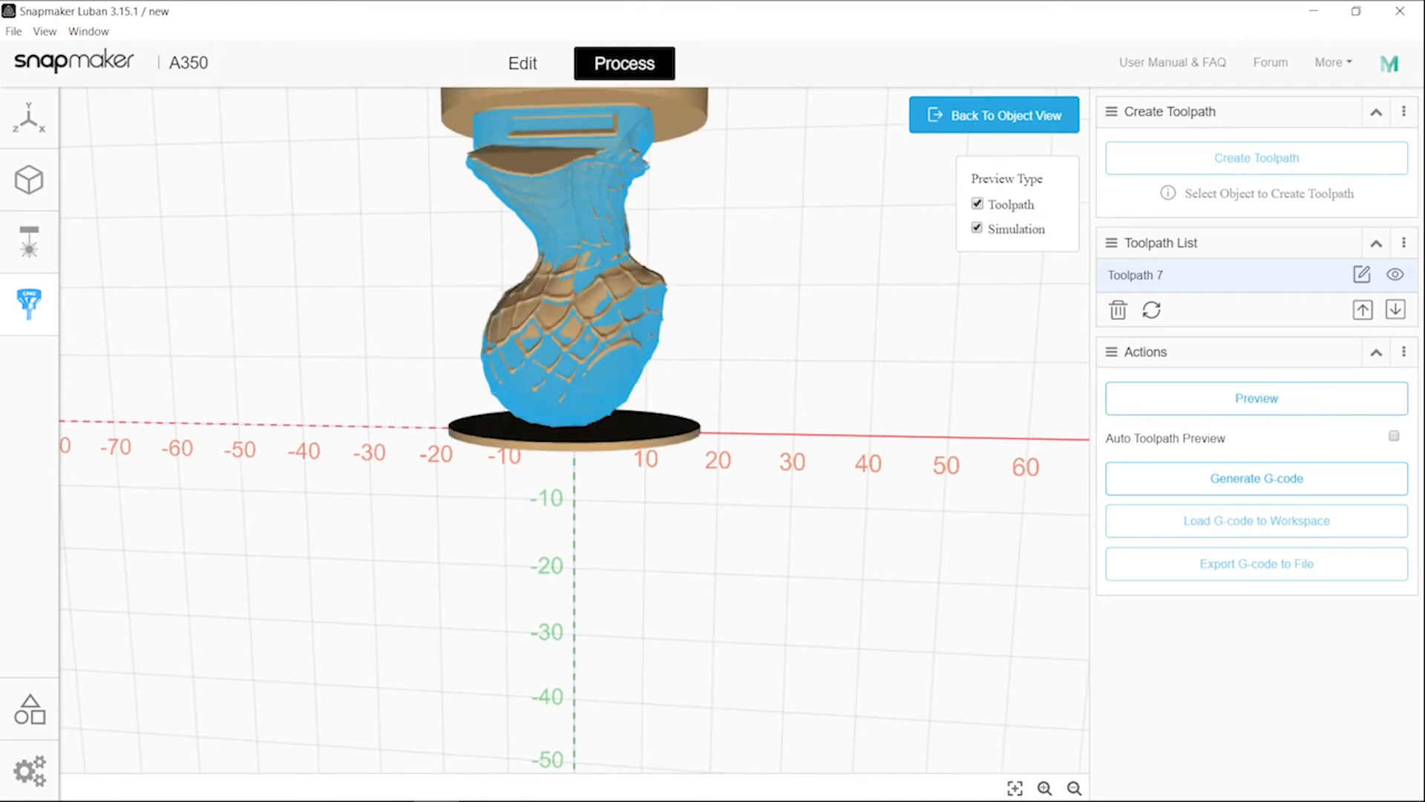
# Hide toolpath lines to show only the simulation, then generate the carving G-code
pyautogui.click(977, 204)
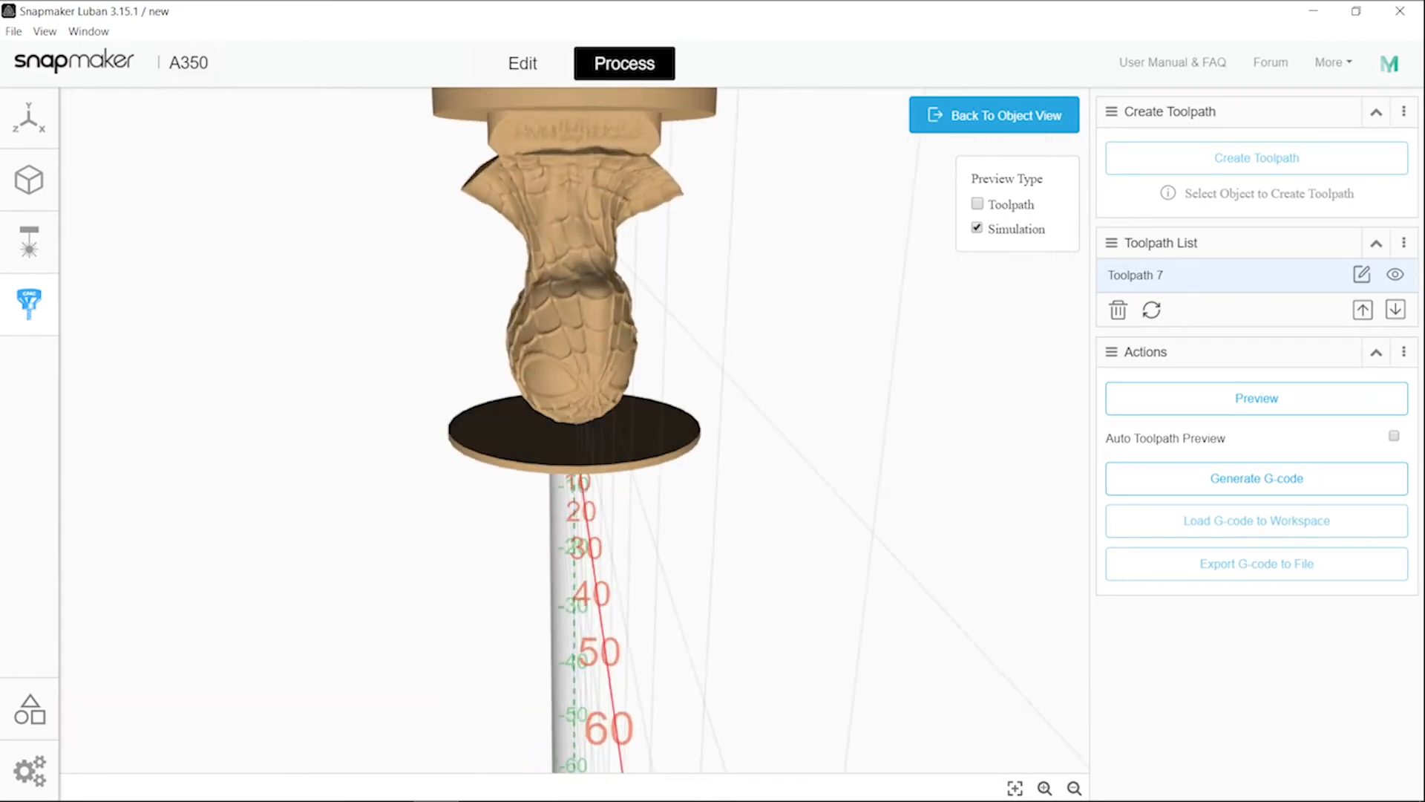
pyautogui.click(1254, 478)
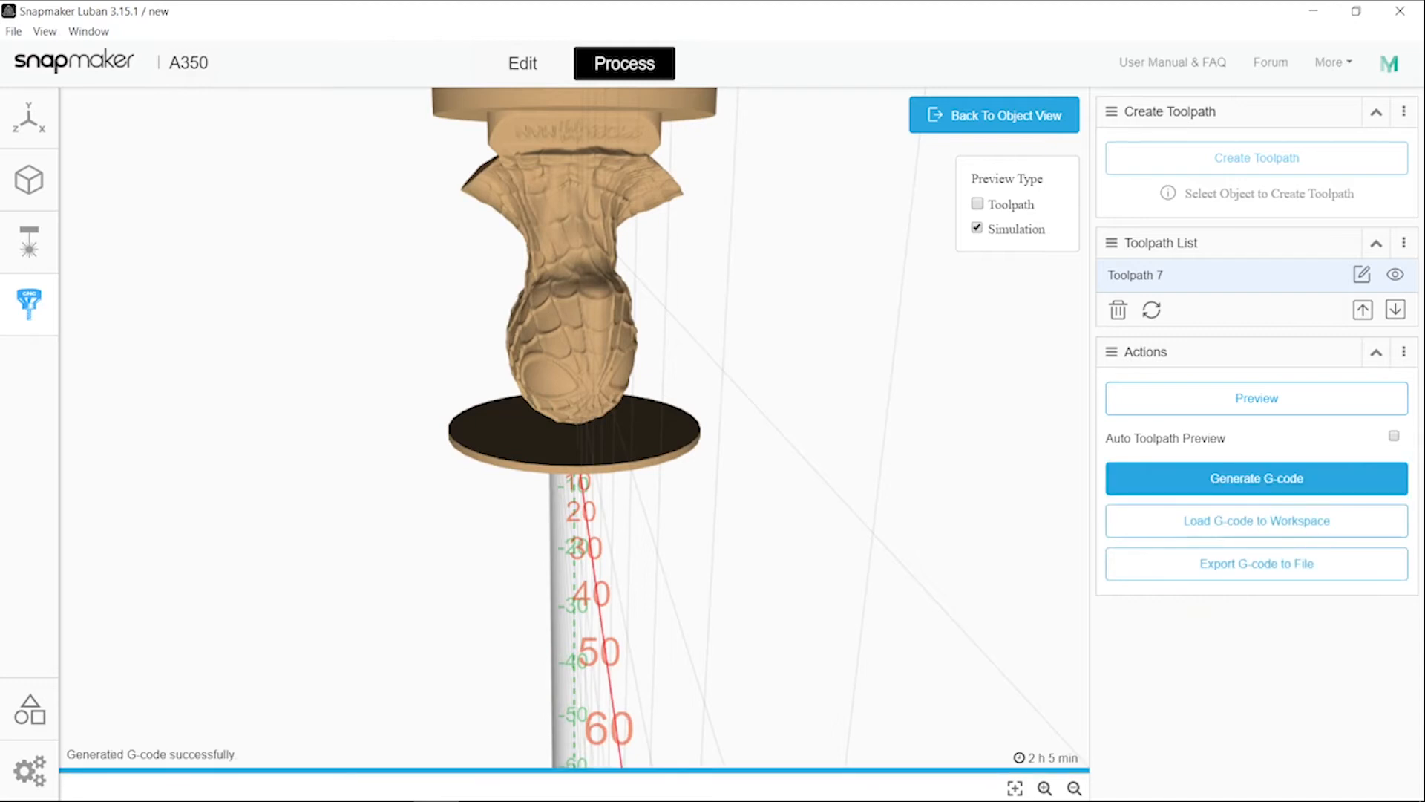